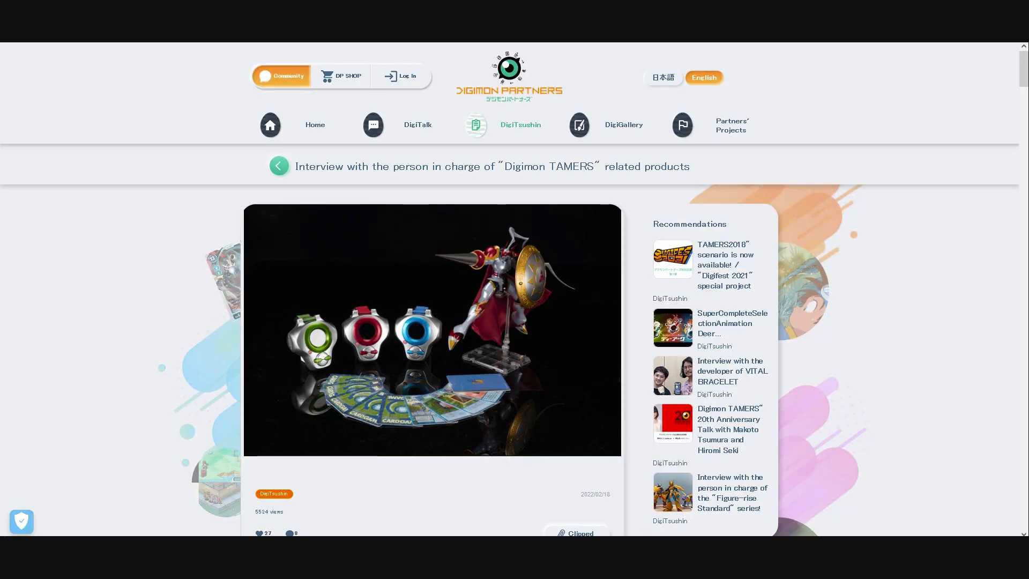
- Scroll the Recommendations sidebar to reach the Figure-rise Standard interview link
{"action": "scroll", "scroll_direction": "down", "scroll_amount": 3}
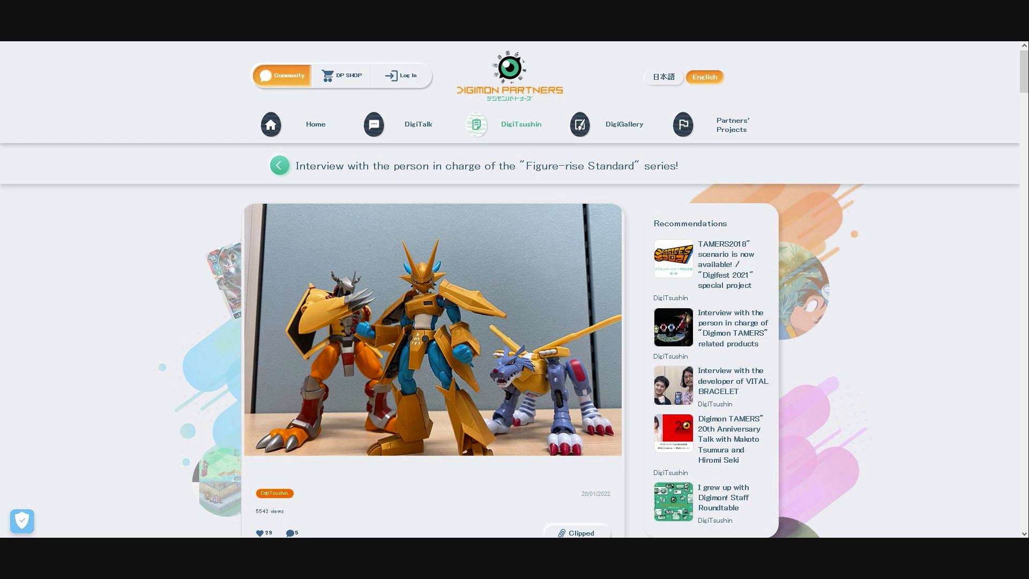
{"action": "scroll", "scroll_direction": "down", "scroll_amount": 3}
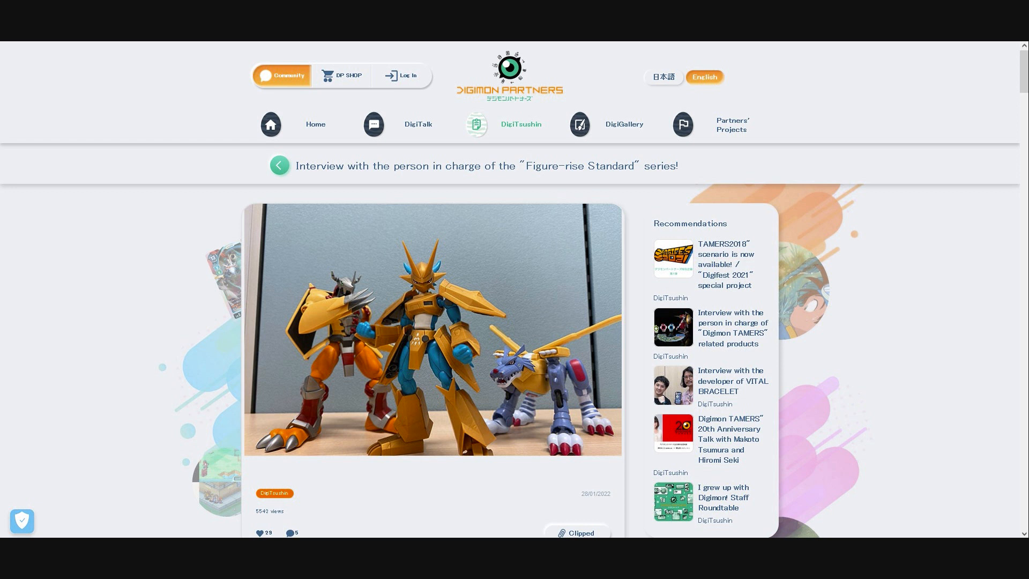
{"action": "scroll", "scroll_direction": "down", "scroll_amount": 3}
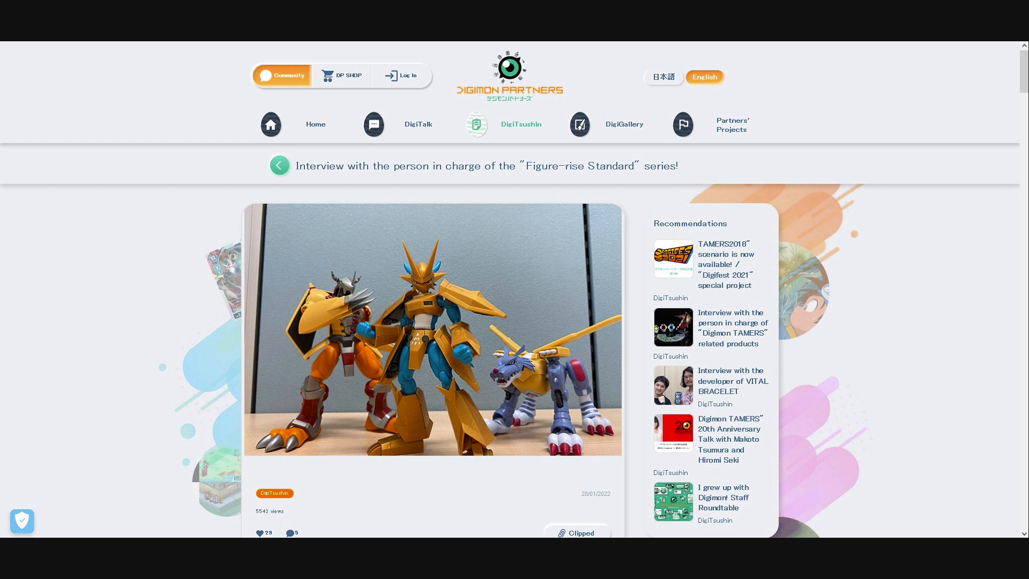
- Scroll to the interview's header photo of three kits and the first DP Staff question
{"action": "scroll", "scroll_direction": "down", "scroll_amount": 3}
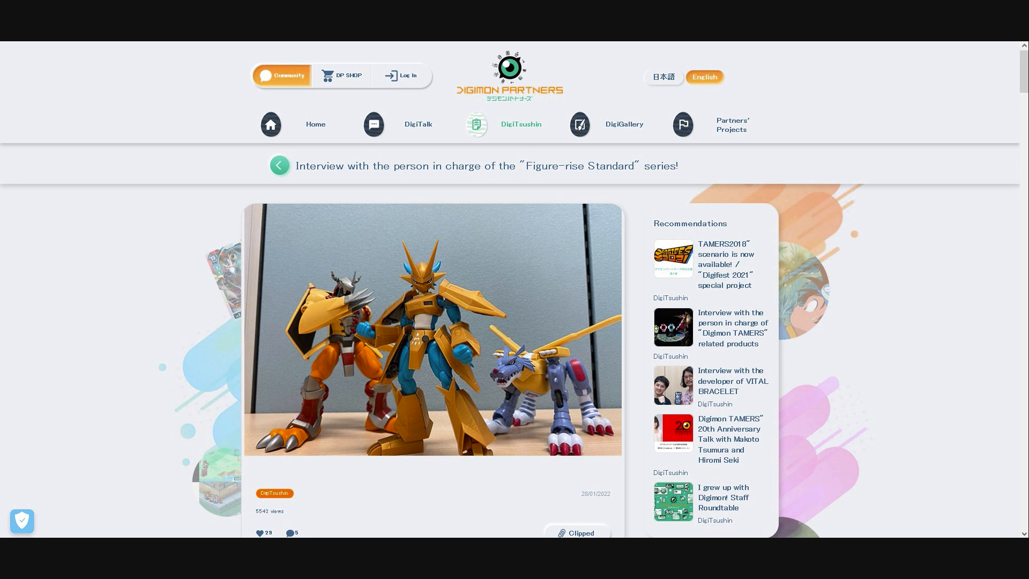
{"action": "scroll", "scroll_direction": "down", "scroll_amount": 3}
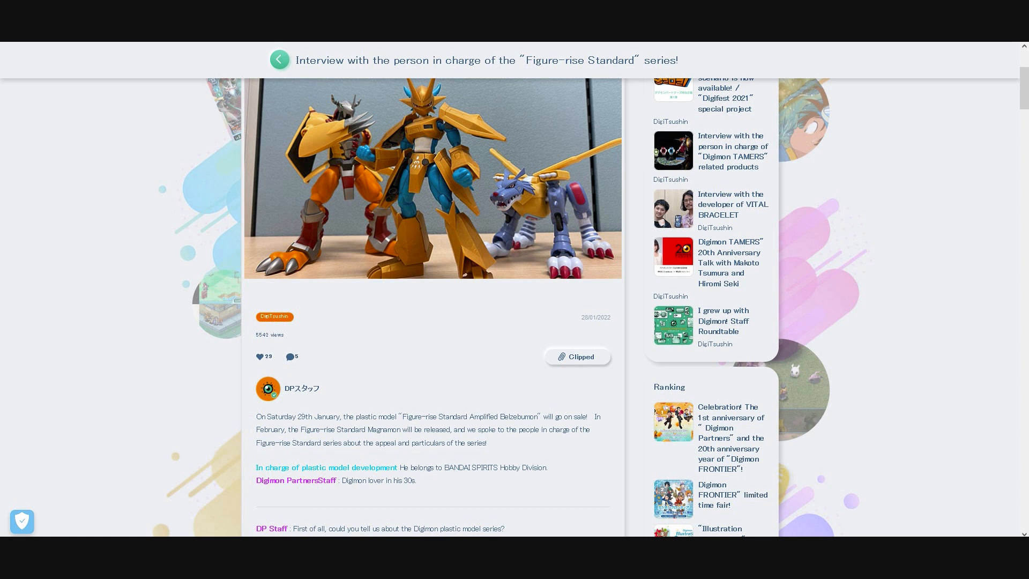
- Scroll to the Development Manager's answers about As'Maria-san's drawings and handling Digimon
{"action": "scroll", "scroll_direction": "down", "scroll_amount": 3}
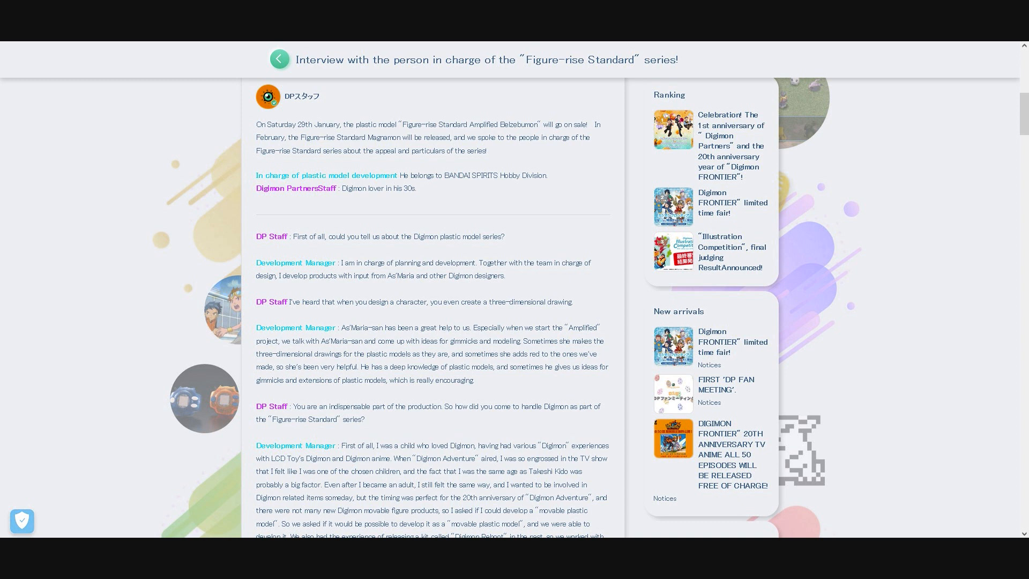
- Scroll to the 'Arranged and sculpted with respect to the original work' heading and WarGreymon image
{"action": "scroll", "scroll_direction": "down", "scroll_amount": 3}
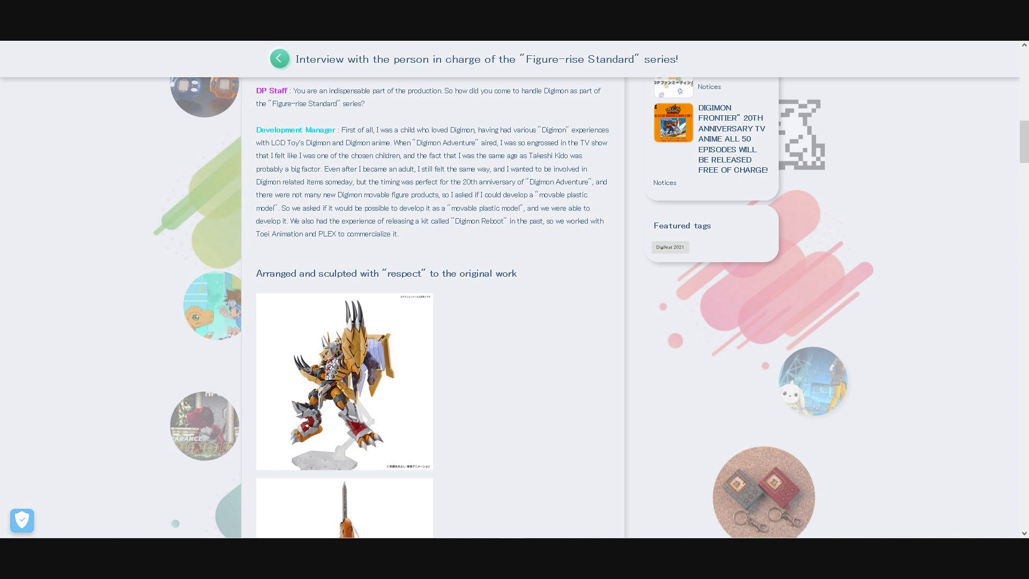
- Scroll past the WarGreymon and Omegamon photos to the answer on choosing them as Amplified
{"action": "scroll", "scroll_direction": "down", "scroll_amount": 3}
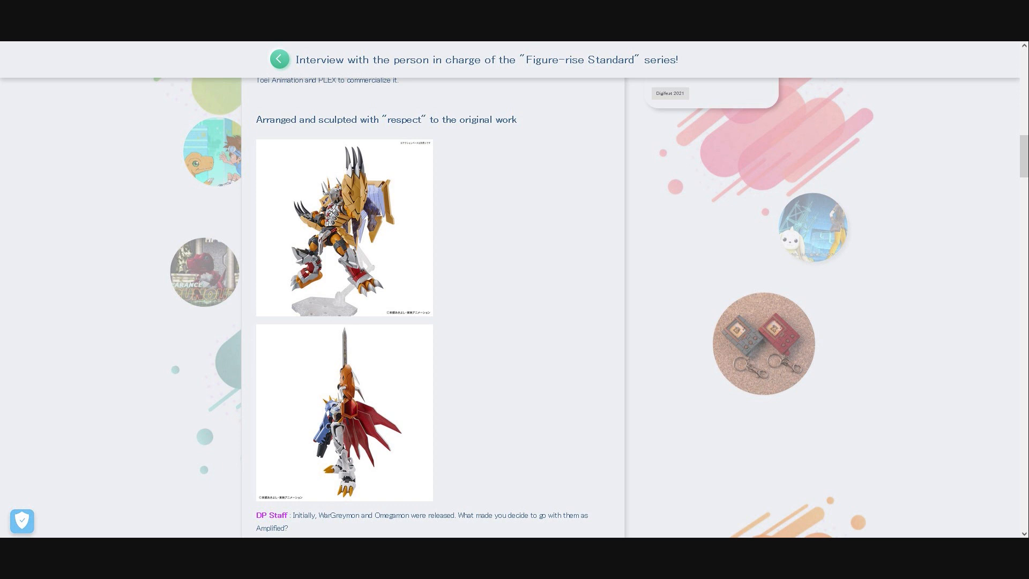
{"action": "scroll", "scroll_direction": "down", "scroll_amount": 3}
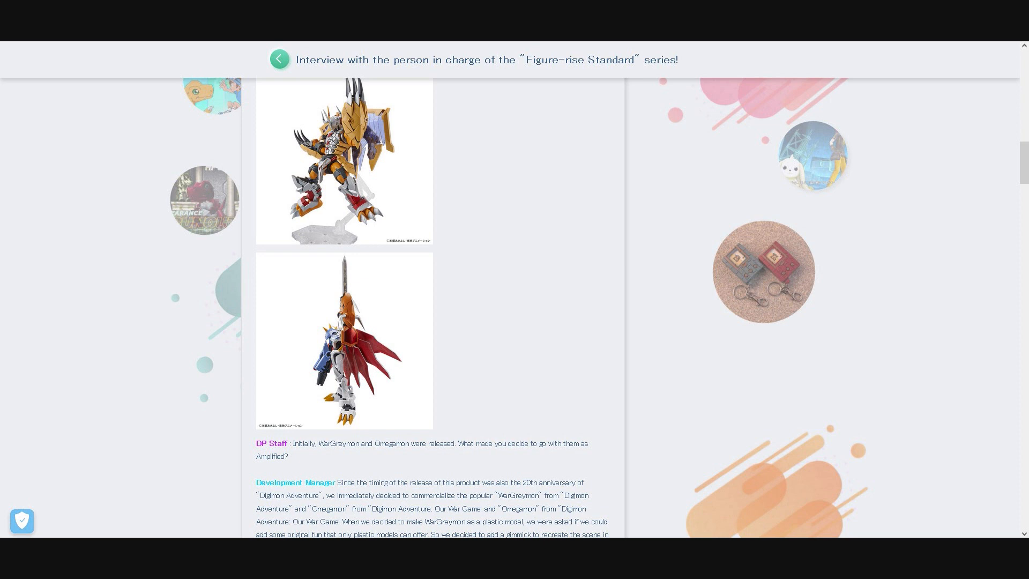
- Scroll slightly within the WarGreymon and Omegamon Amplified passage
{"action": "scroll", "scroll_direction": "down", "scroll_amount": 3}
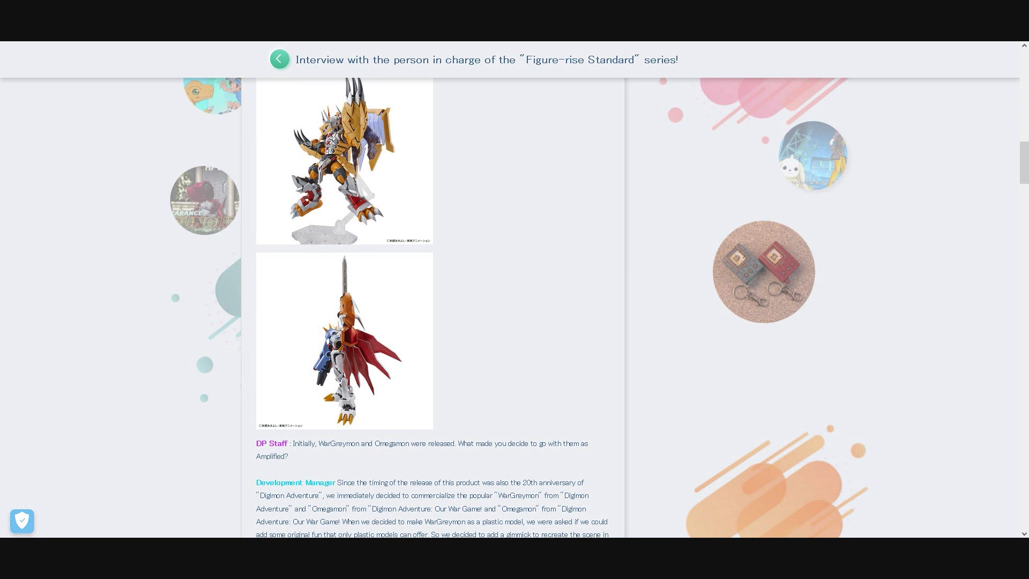
- Advance to the answer comparing the Amplified and Standard series themes
{"action": "left_click", "coordinate": [344, 341]}
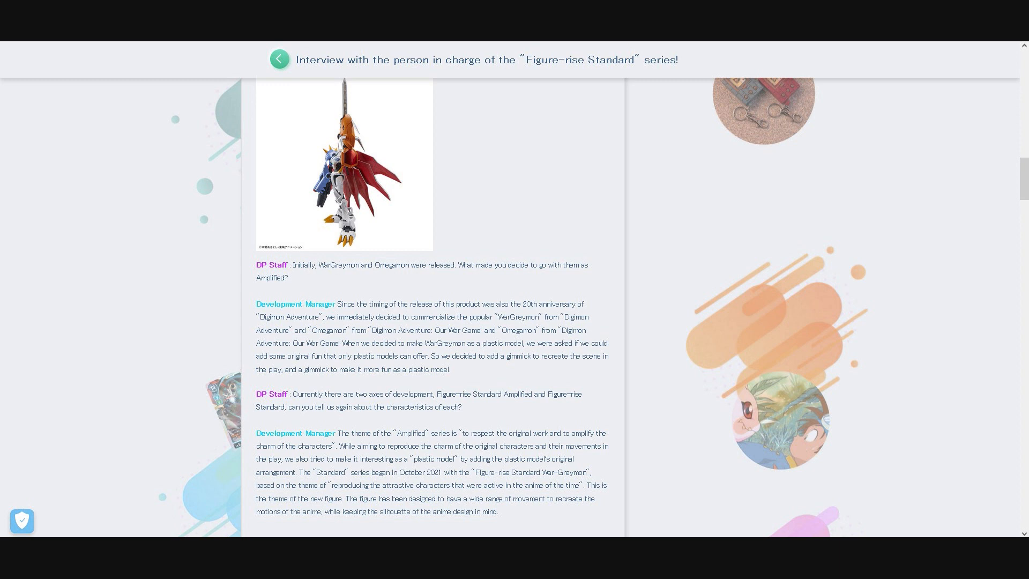
{"action": "scroll", "scroll_direction": "down", "scroll_amount": 3}
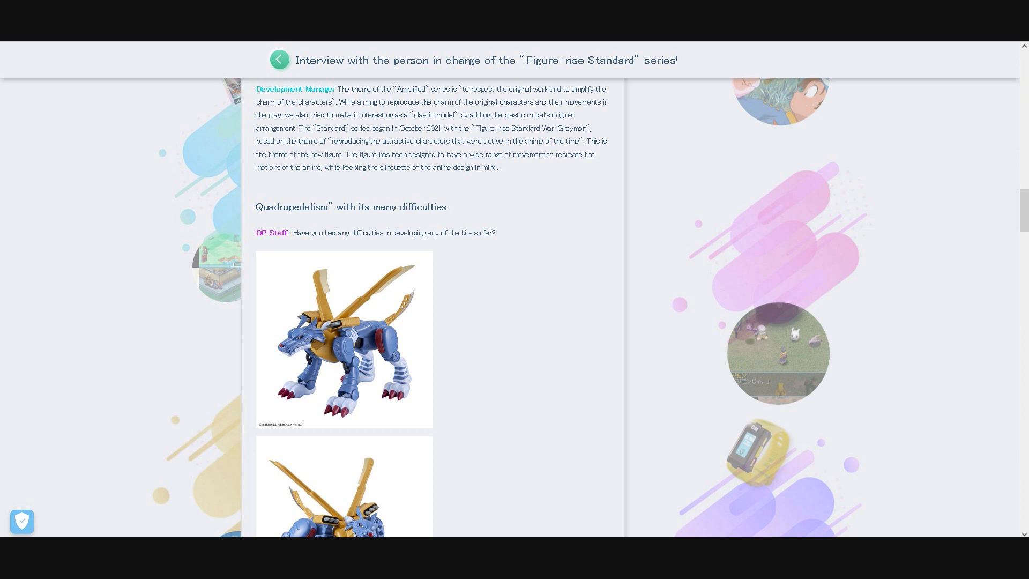
{"action": "scroll", "scroll_direction": "down", "scroll_amount": 3}
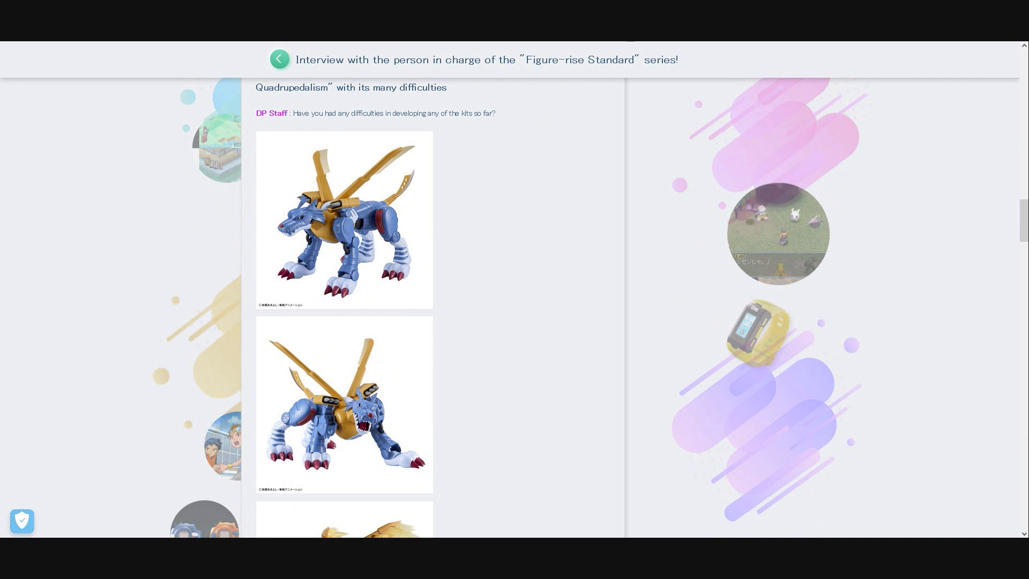
{"action": "scroll", "scroll_direction": "down", "scroll_amount": 3}
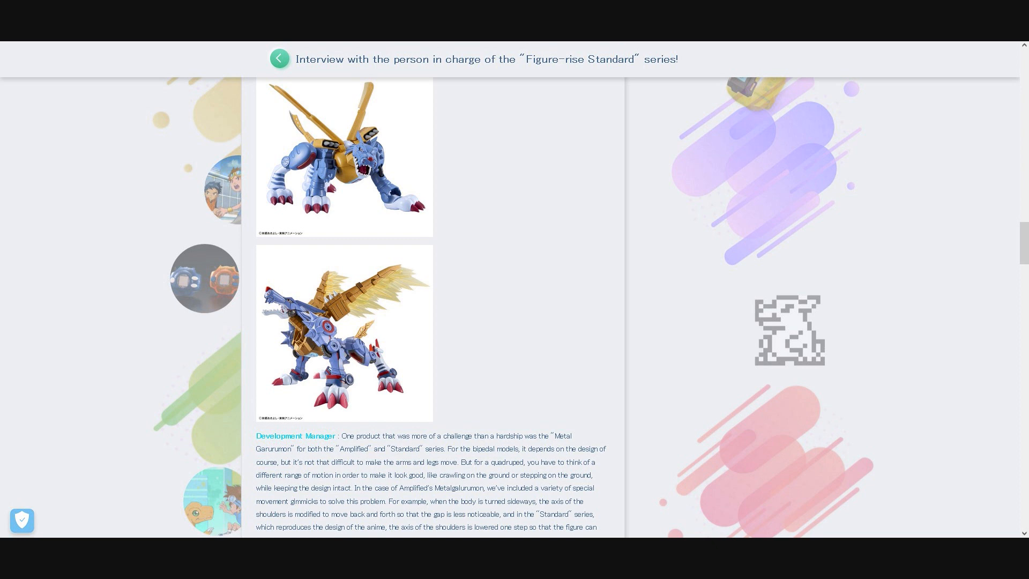
{"action": "scroll", "scroll_direction": "down", "scroll_amount": 3}
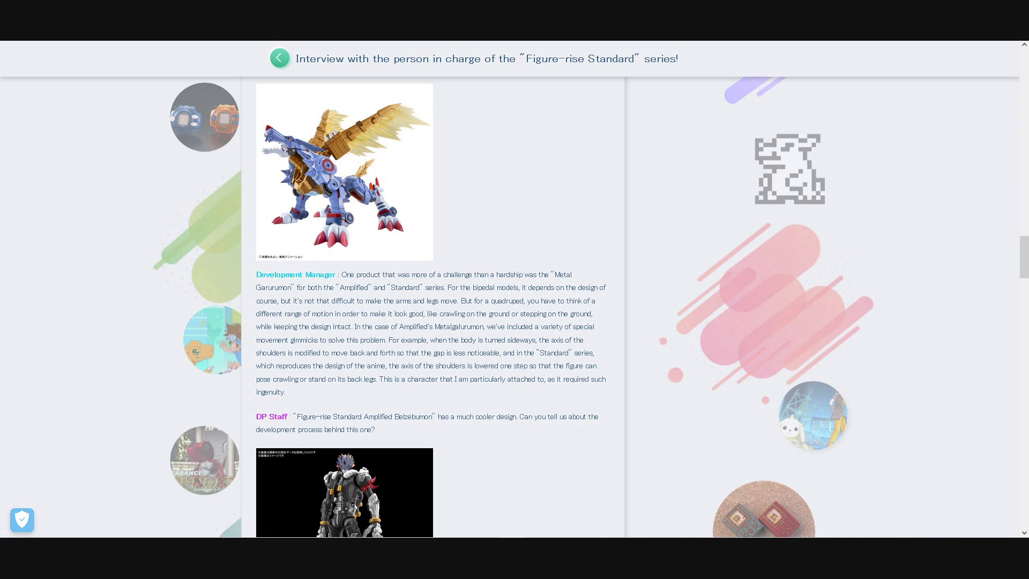
{"action": "left_click", "coordinate": [343, 173]}
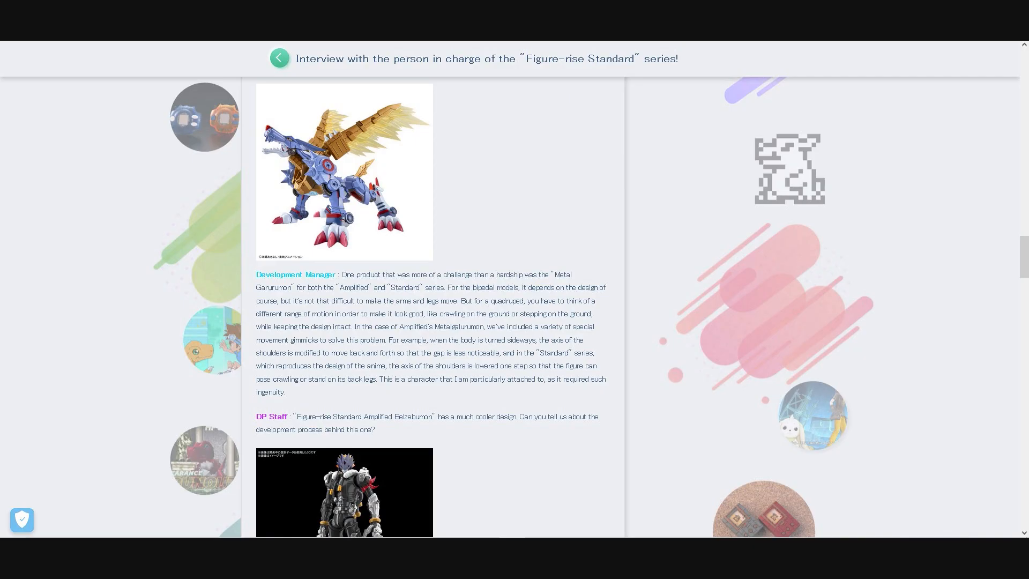
- Scroll to the Amplified Beelzebumon question and its kit photos
{"action": "scroll", "scroll_direction": "down", "scroll_amount": 3}
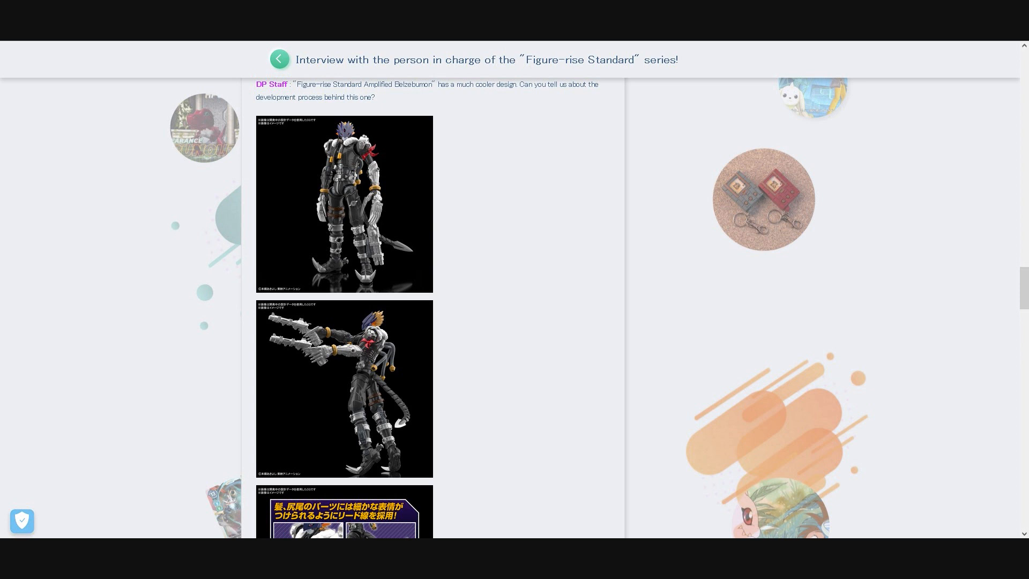
{"action": "scroll", "scroll_direction": "down", "scroll_amount": 3}
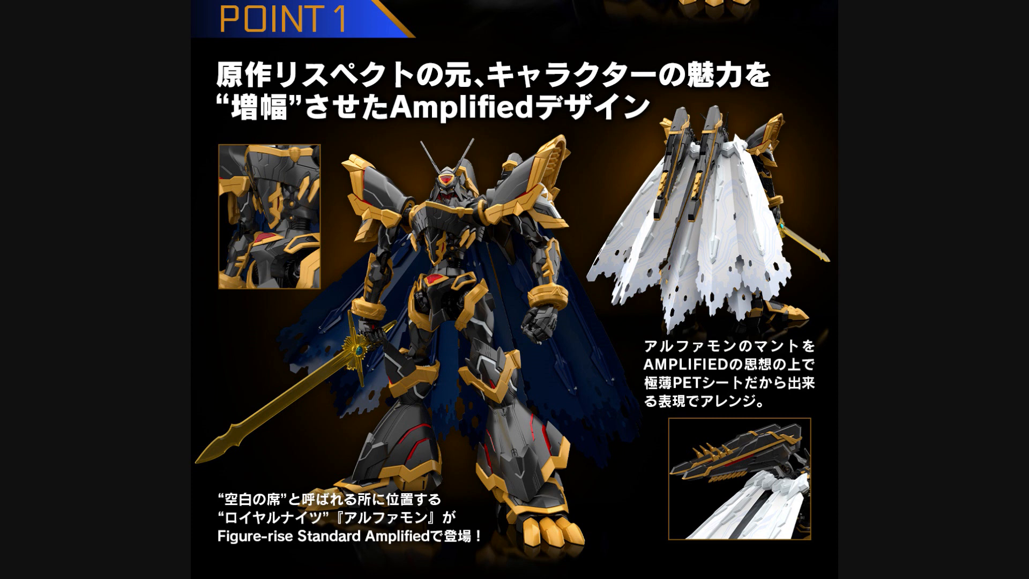
- Scroll to the Amplified Alphamon announcement image with September 2022 release and 4,950-yen price
{"action": "scroll", "scroll_direction": "down", "scroll_amount": 3}
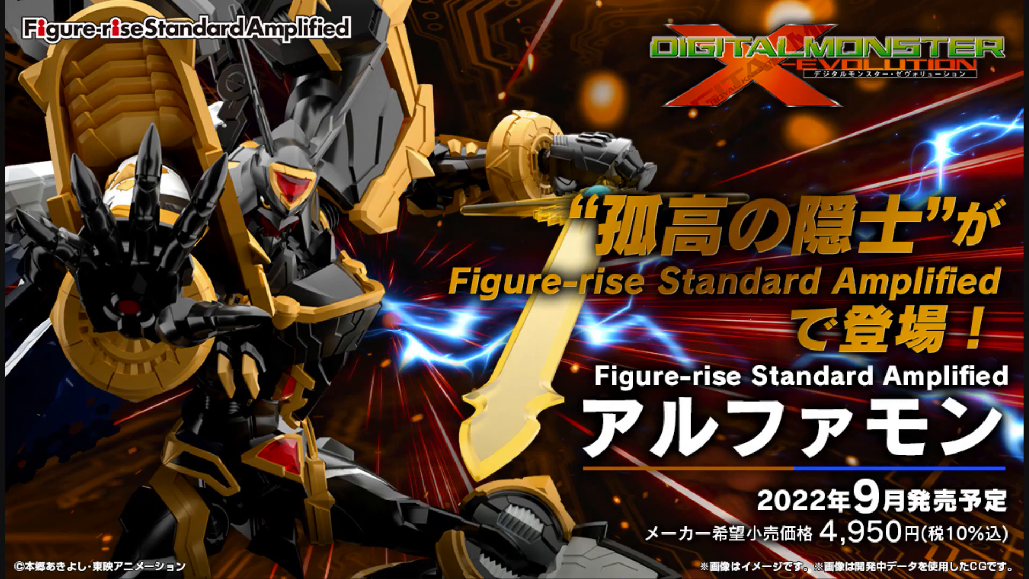
- Scroll to the Alphamon POINT 2 image showing the holy sword and effect PET sheet
{"action": "scroll", "scroll_direction": "down", "scroll_amount": 3}
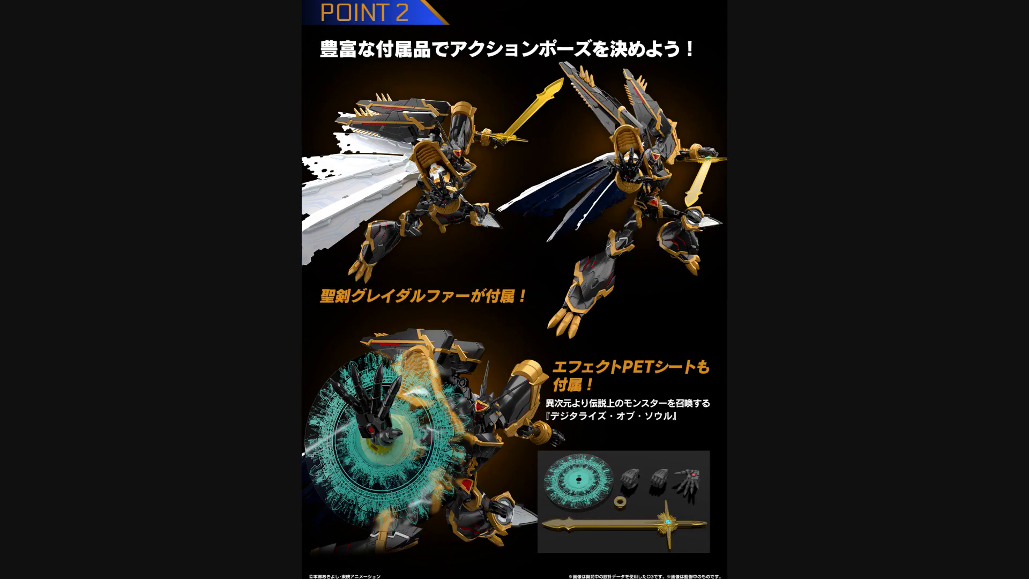